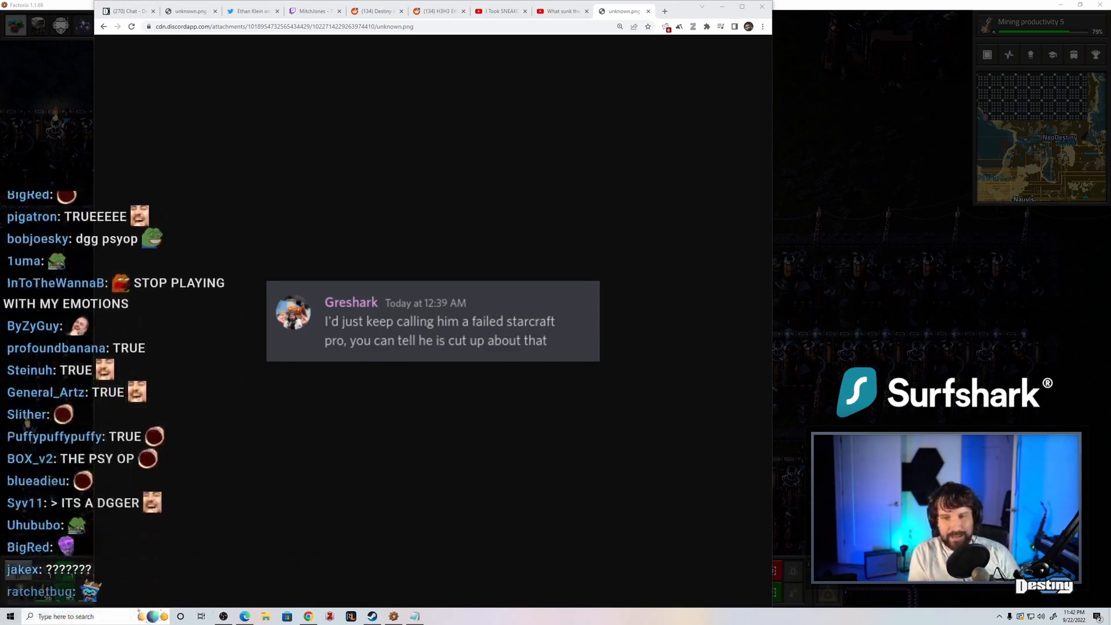
Step: Zoom around the Discord screenshot, then bring up the 'What sunk the Moskva?' video
scroll(down, 3)
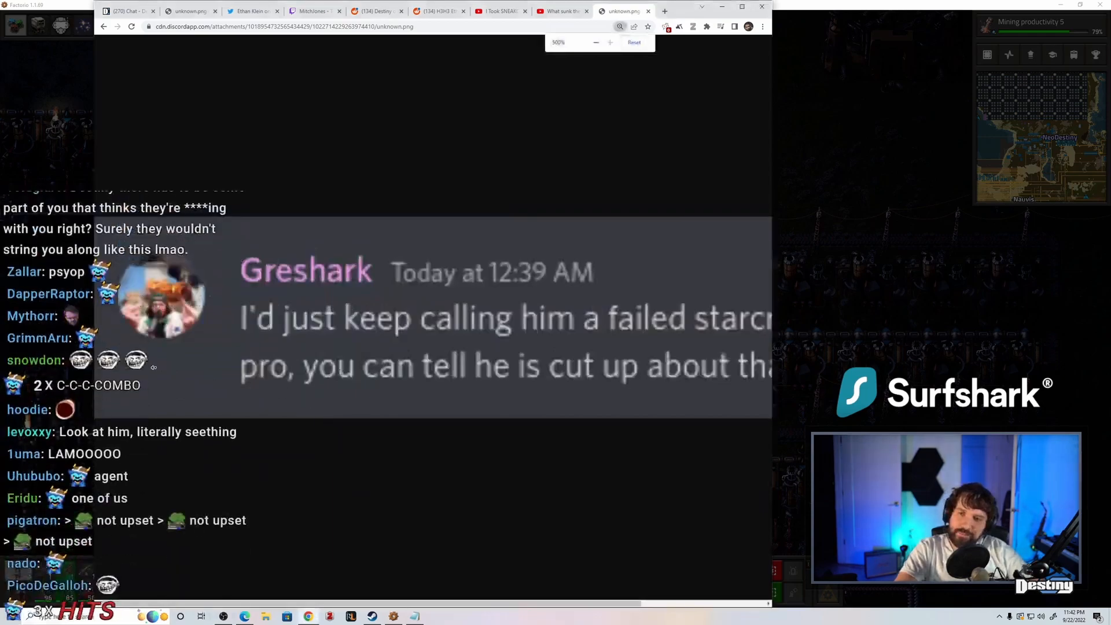
scroll(down, 3)
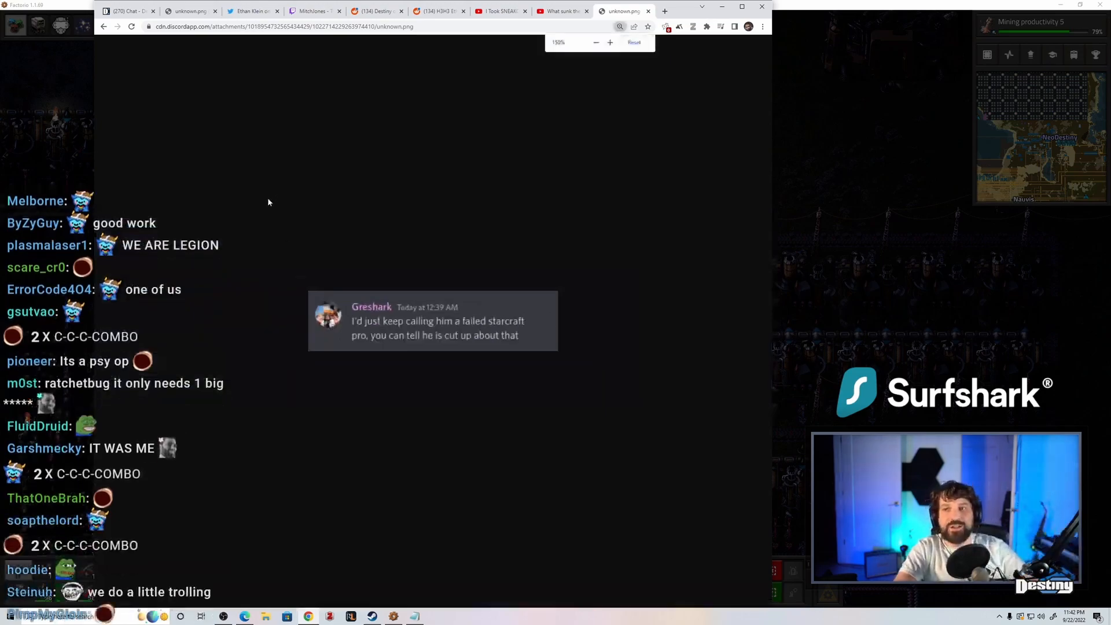
click(618, 10)
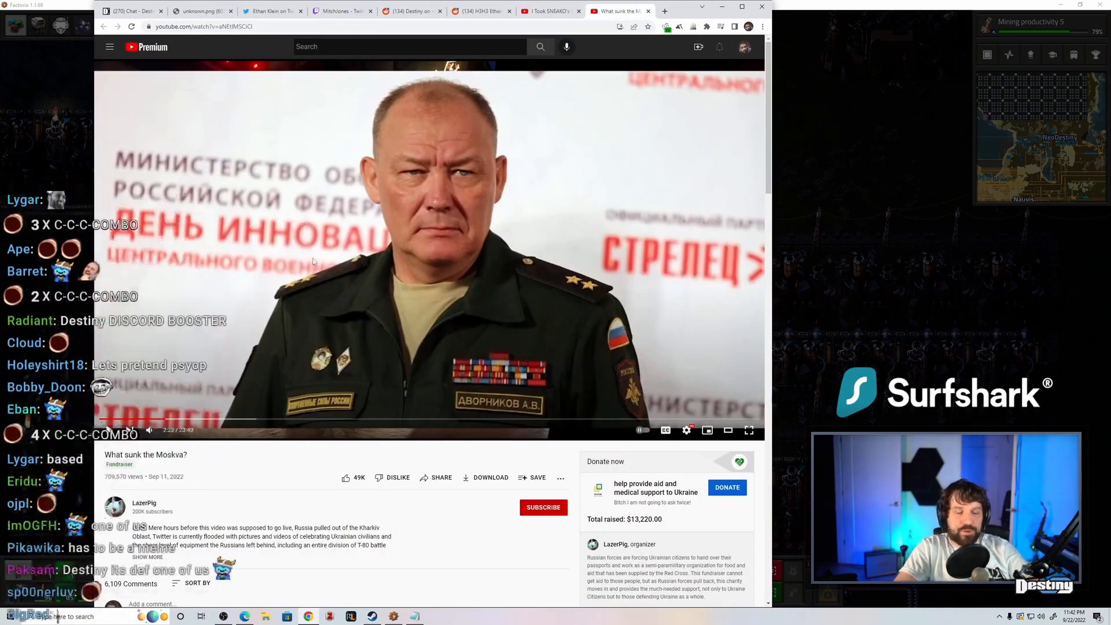
Step: Show the Destiny.gg chat page and scroll down to its latest messages
click(132, 10)
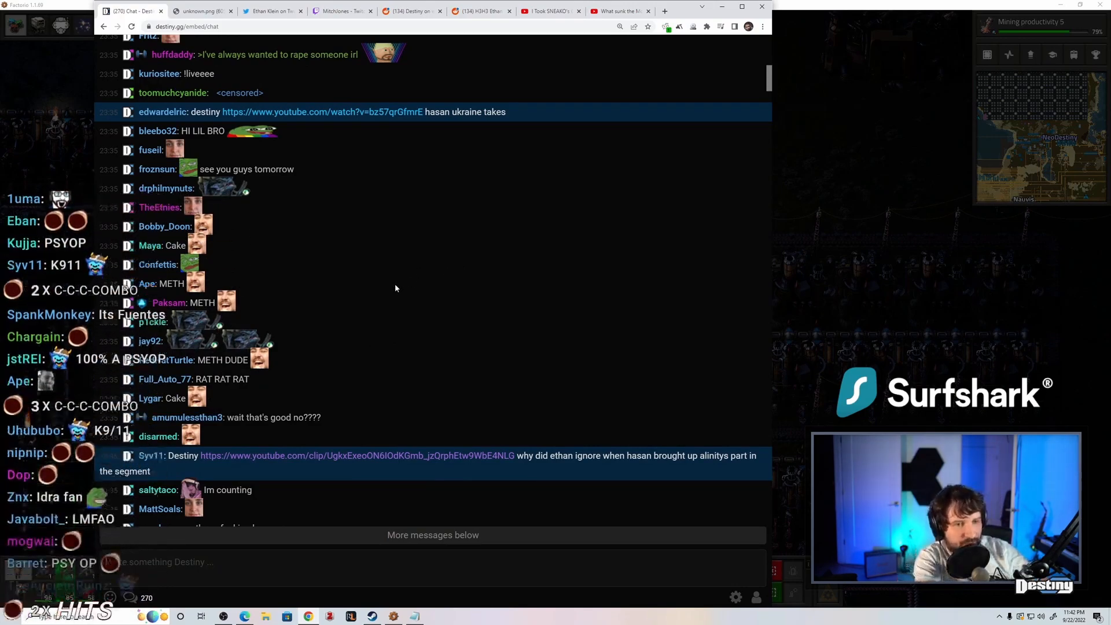
scroll(down, 3)
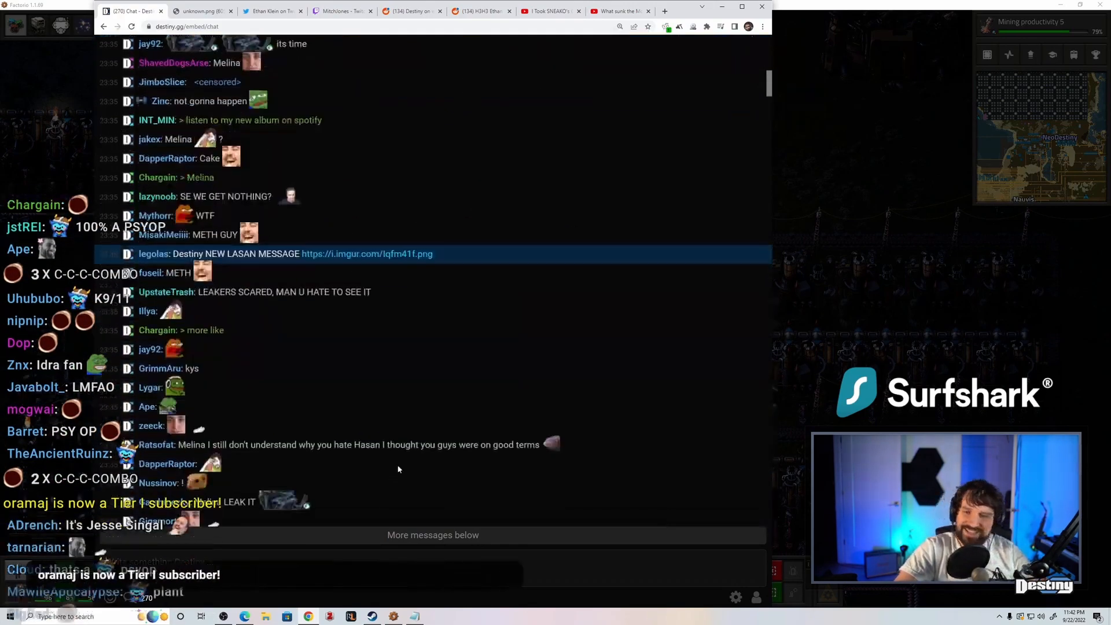
scroll(down, 3)
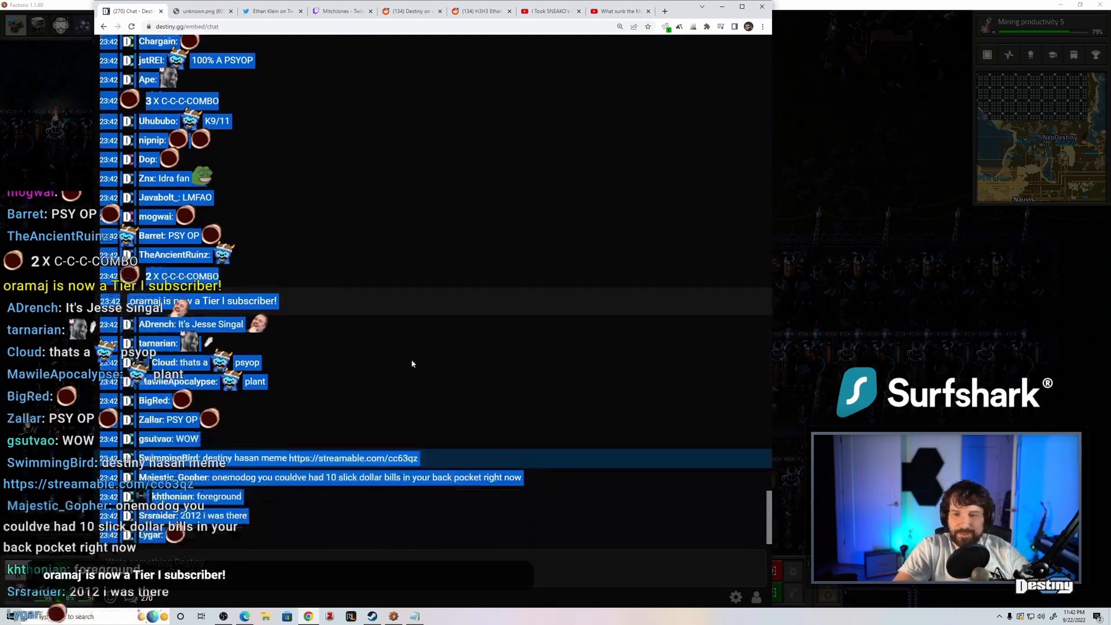